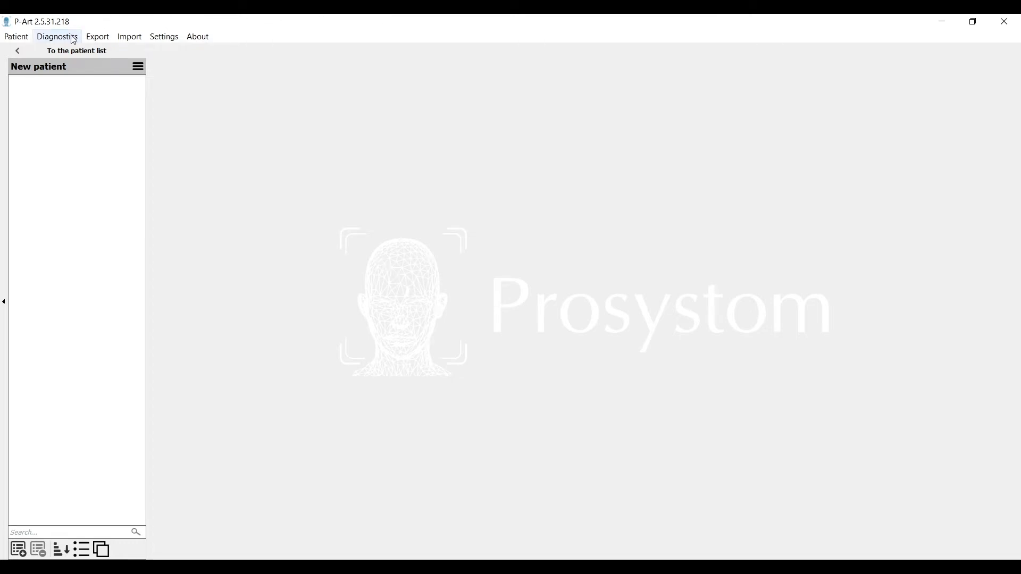
mouse_move(83, 18)
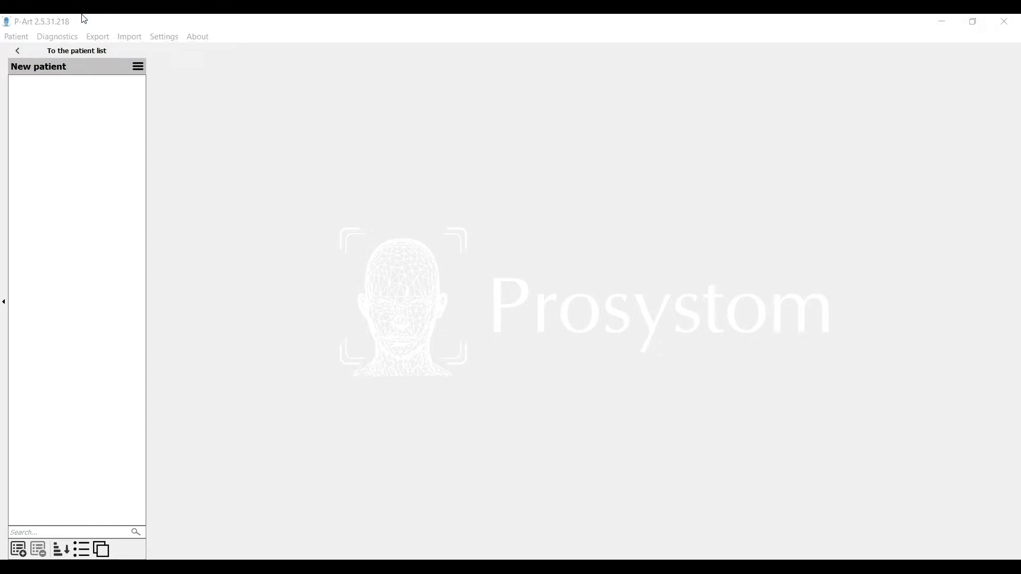
mouse_move(64, 28)
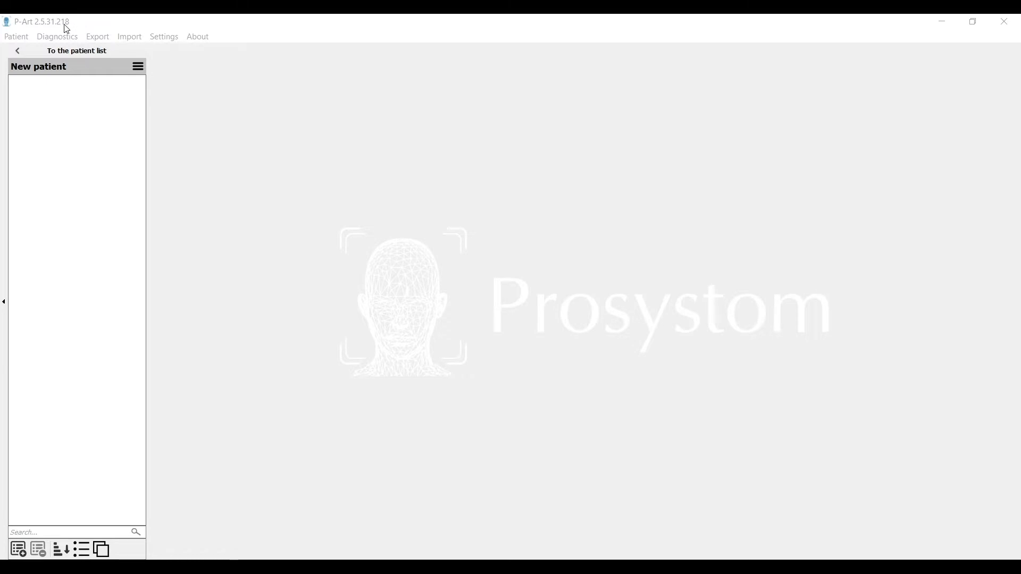
Step: Reveal the Load choice for computed tomography under Diagnostics
left_click(58, 36)
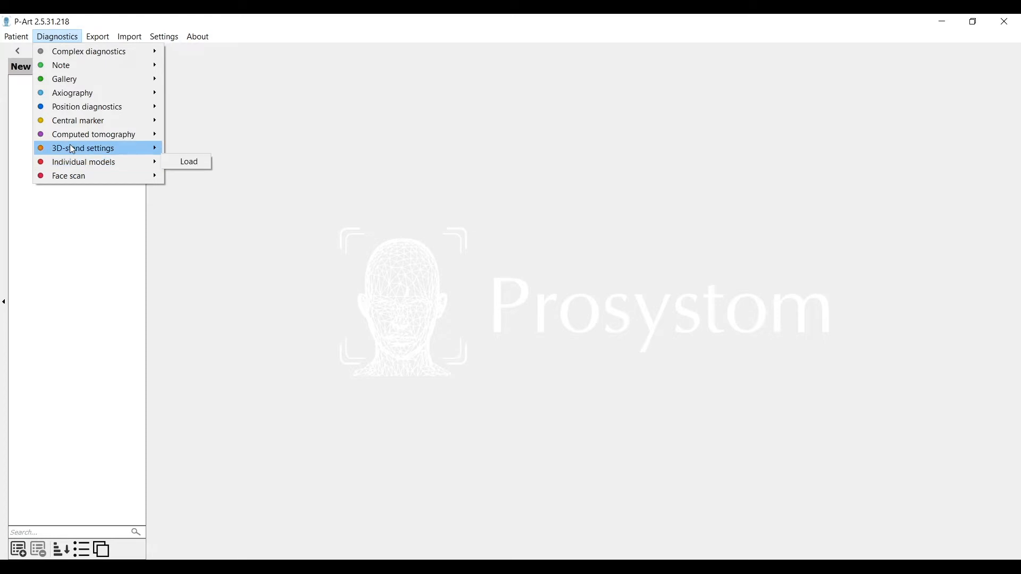
mouse_move(98, 134)
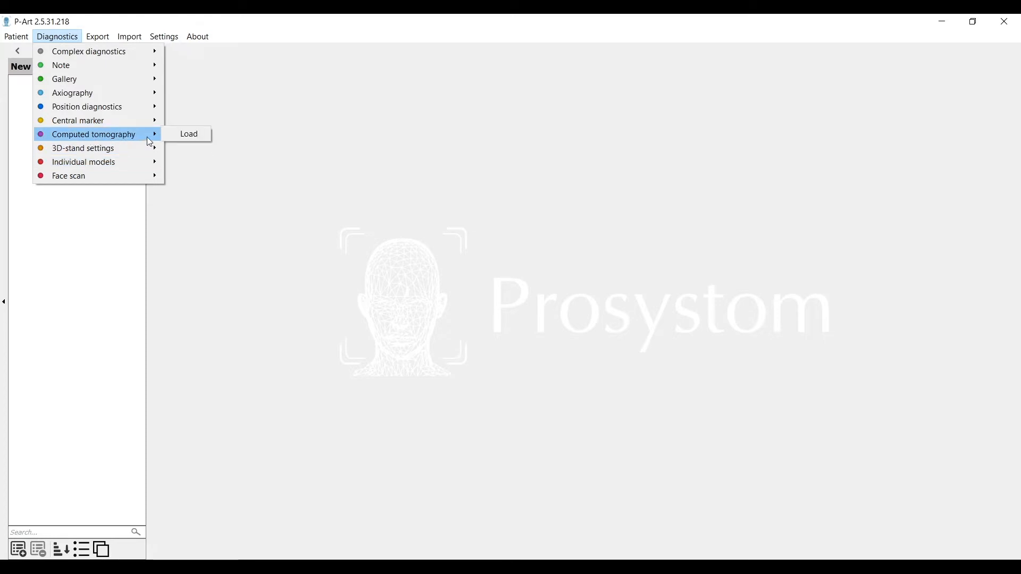
Step: Load the whole CBCT Data folder and confirm its single computed tomography series
left_click(189, 134)
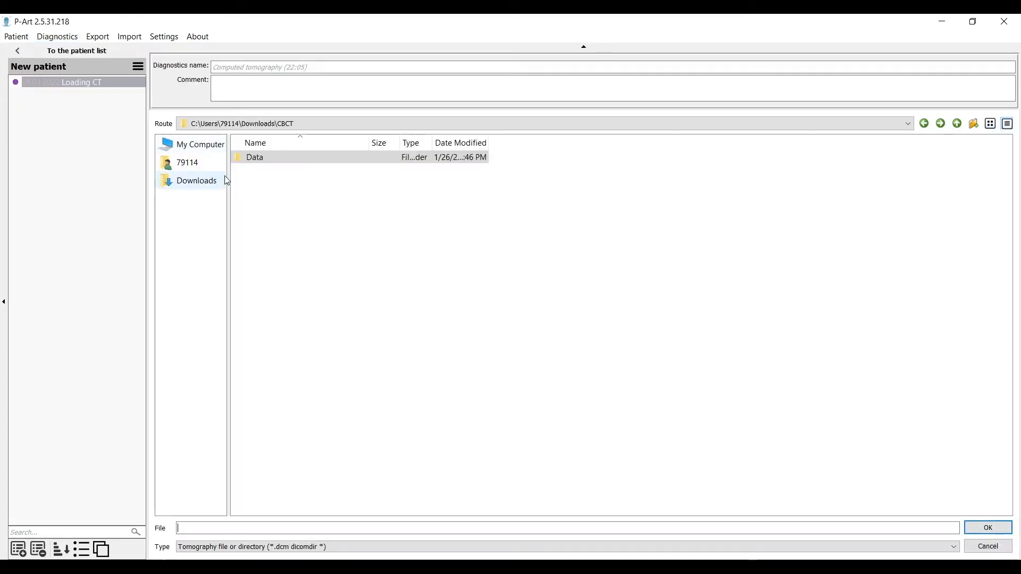
double_click(254, 158)
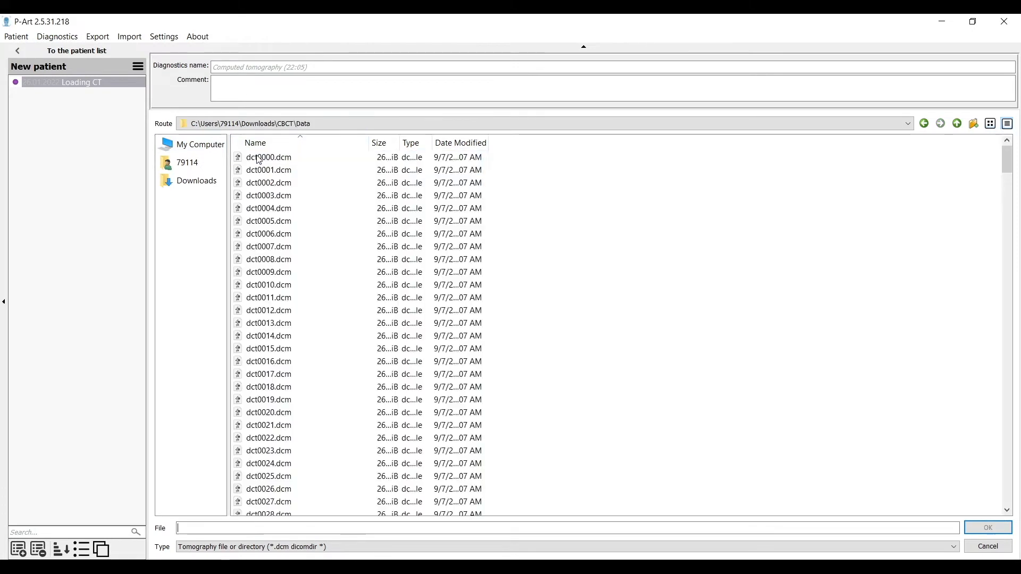
left_click(925, 123)
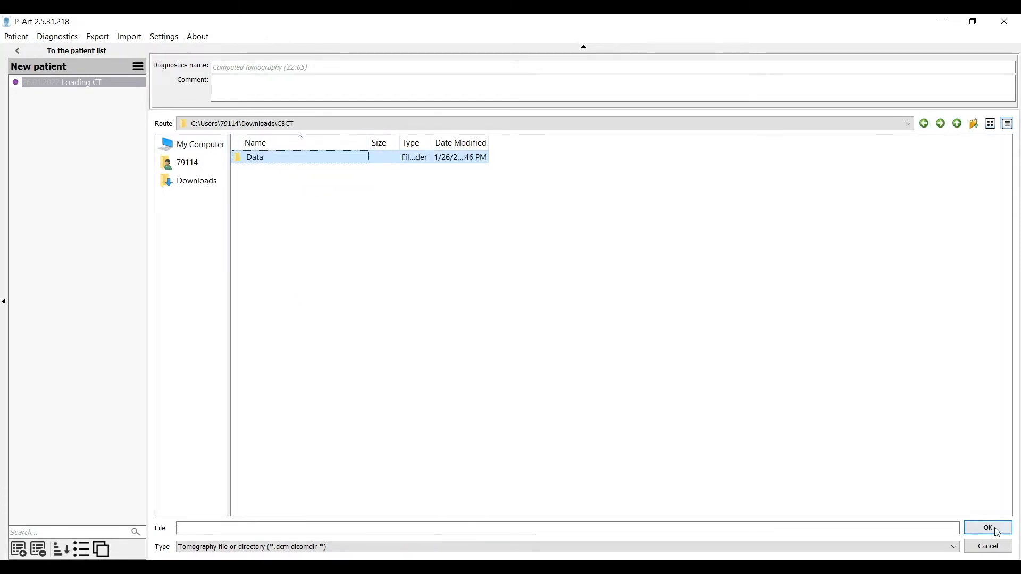
left_click(988, 528)
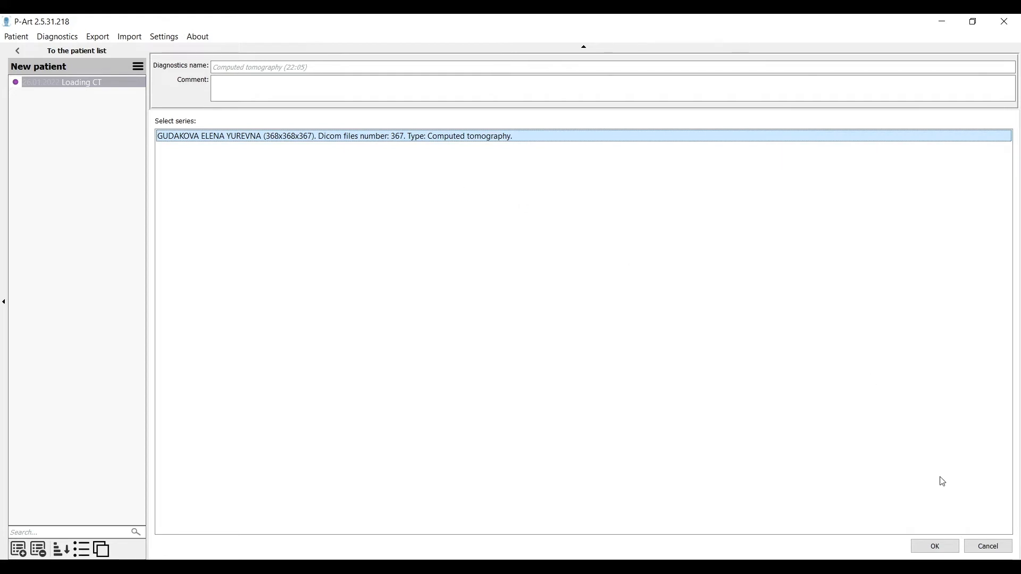
left_click(934, 546)
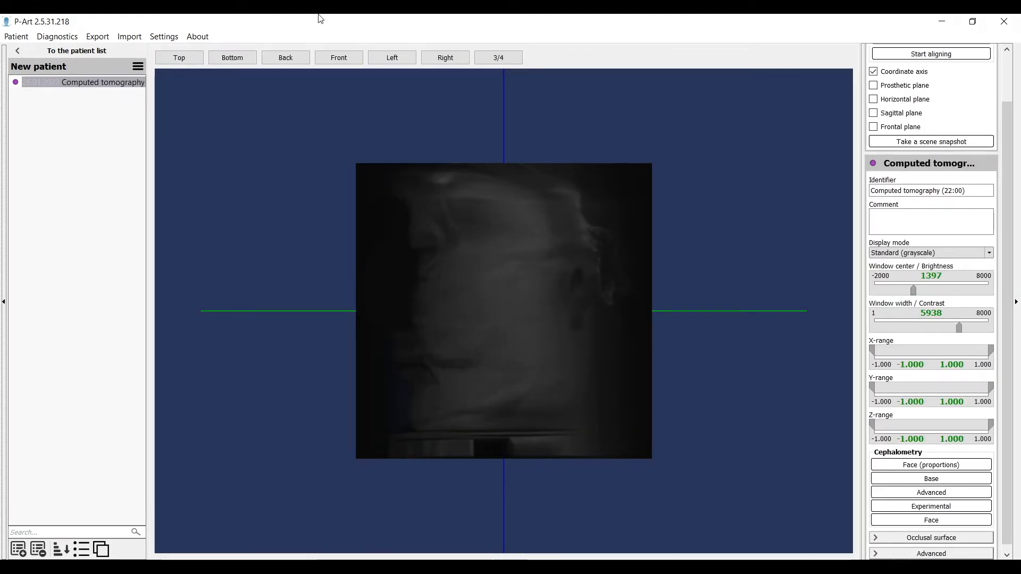
mouse_move(283, 426)
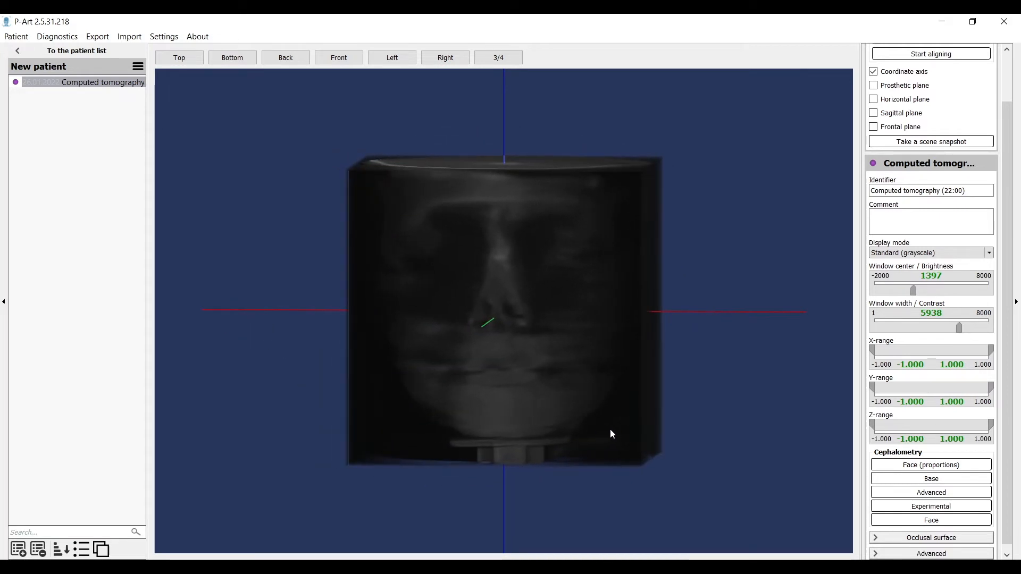
mouse_move(819, 340)
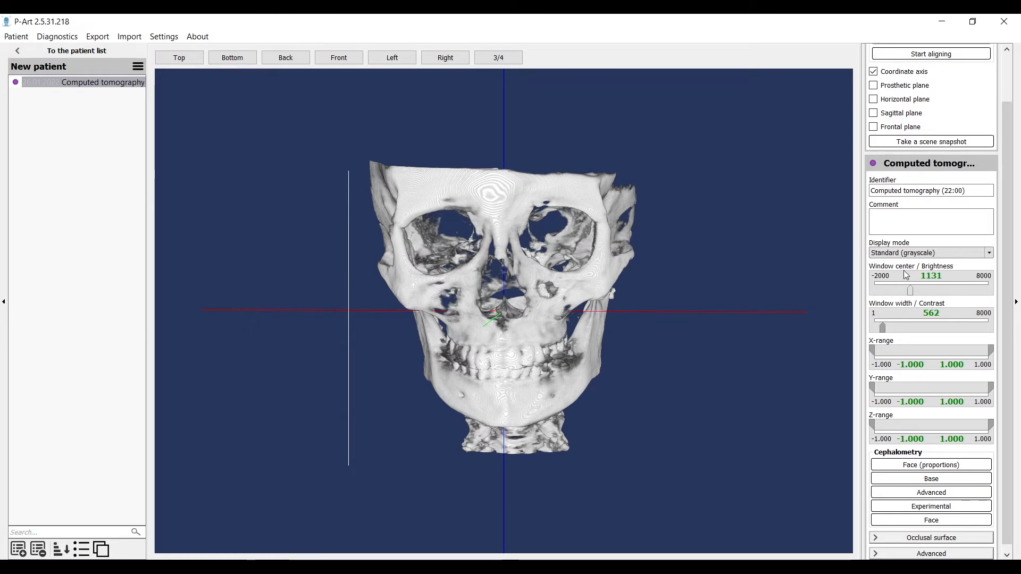
Step: Switch the skull display to Tissues (fixed) after trying Tissues (dynamic)
left_click(930, 253)
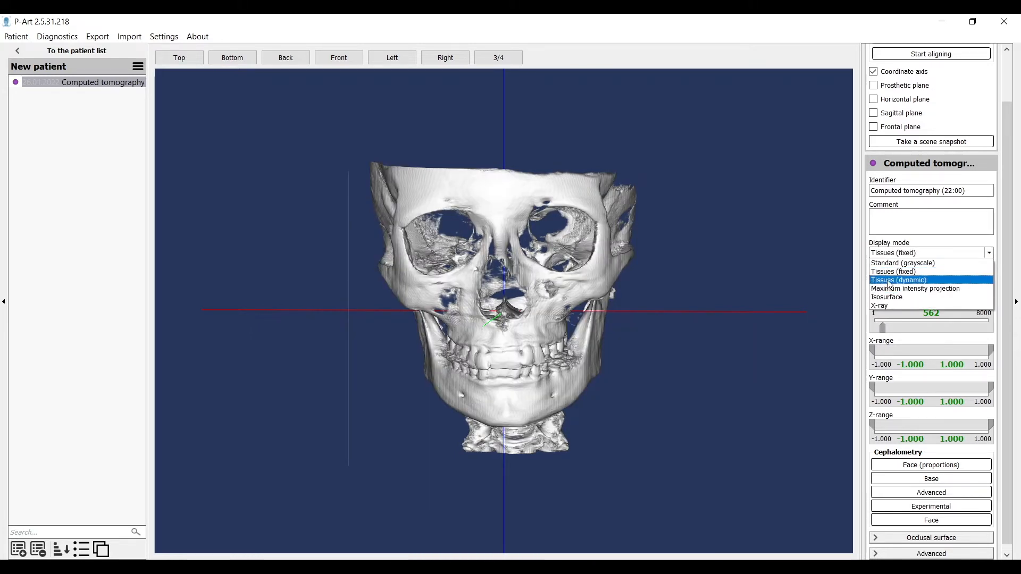
left_click(899, 280)
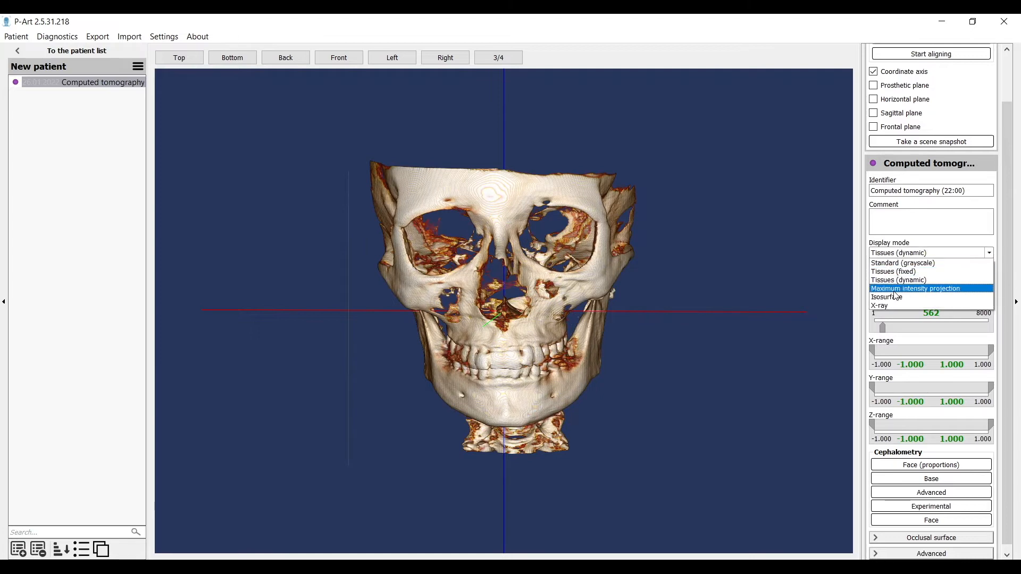
left_click(886, 296)
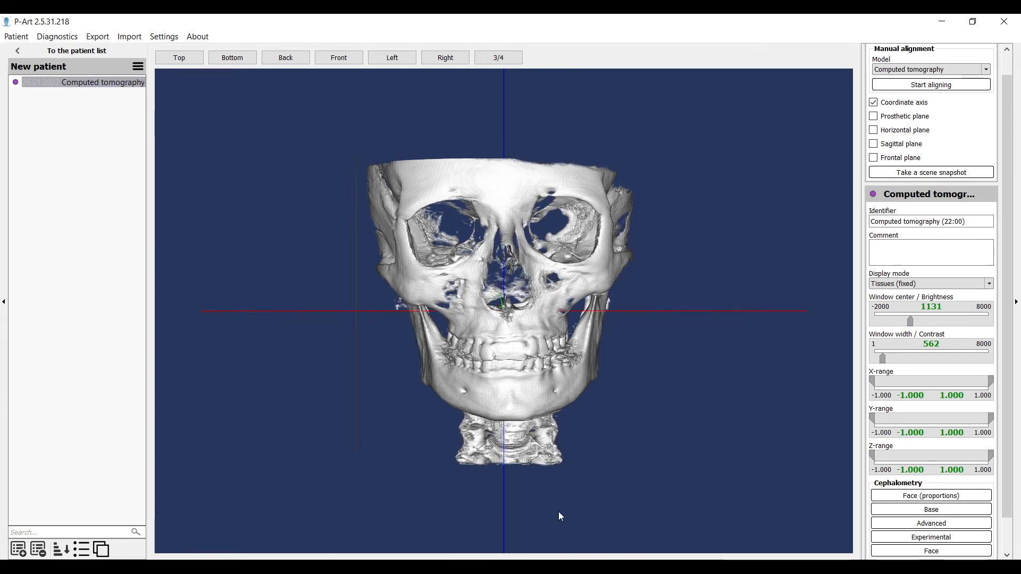
mouse_move(667, 457)
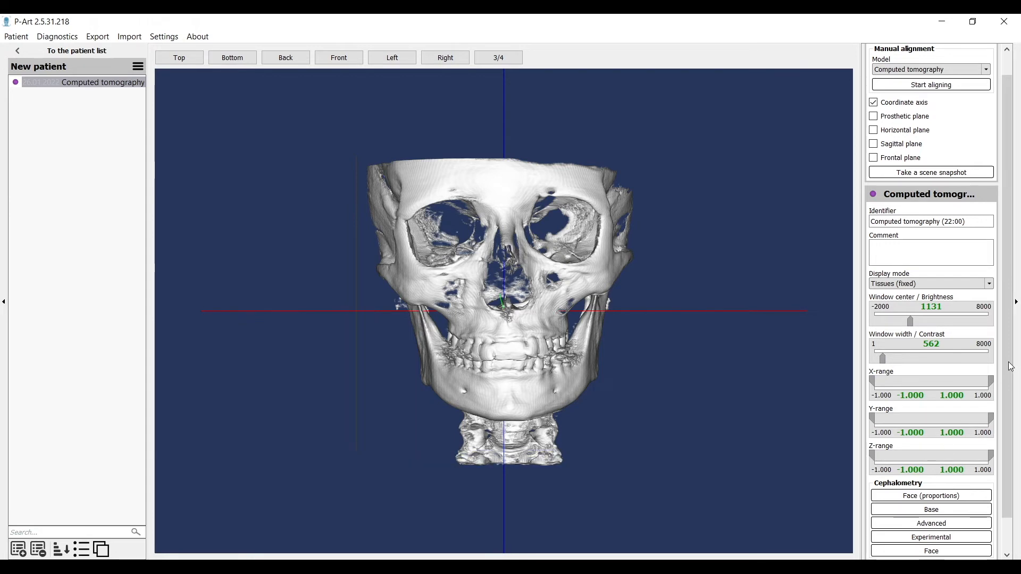
scroll("up", 3)
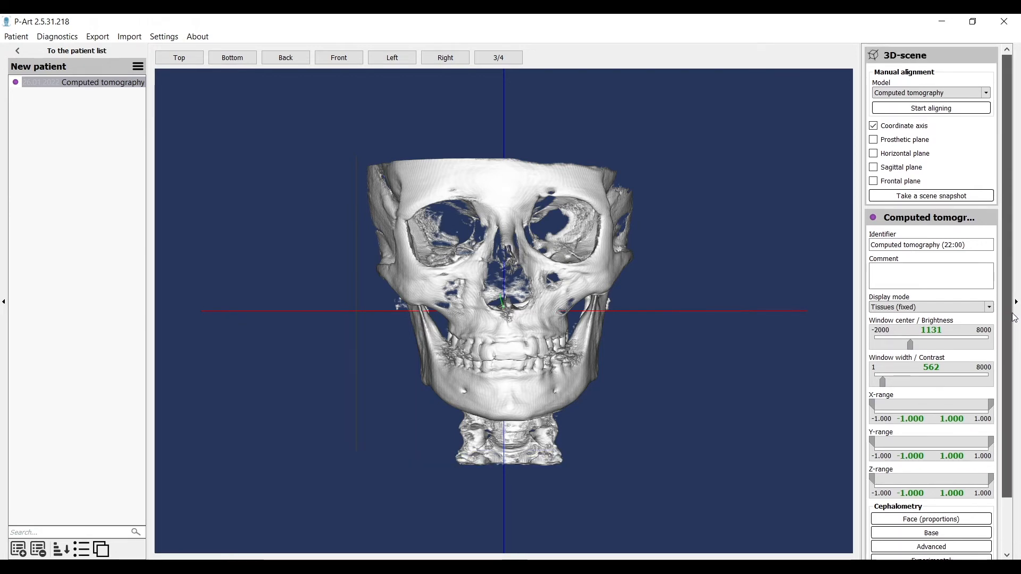
mouse_move(921, 257)
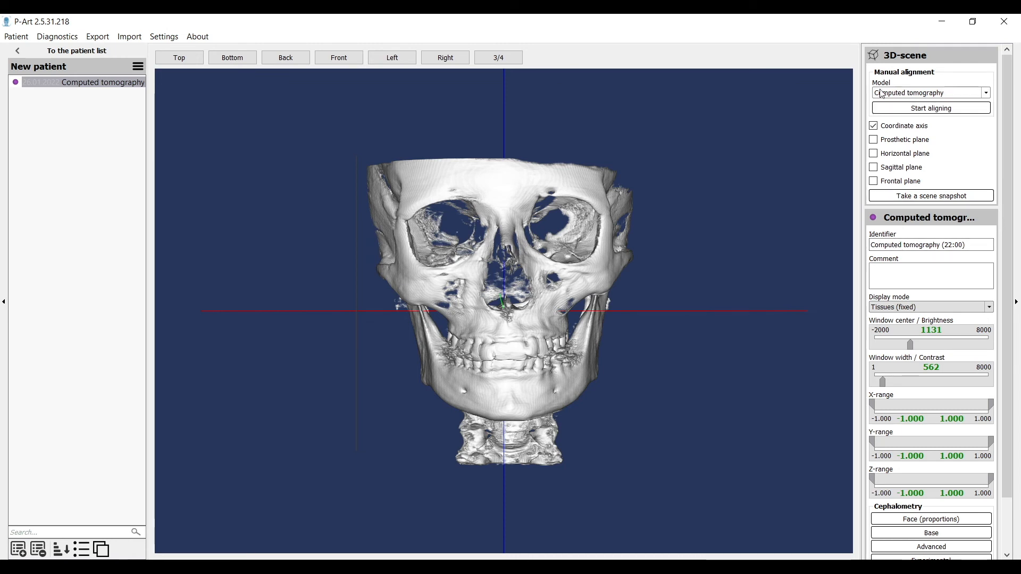
Step: Show the Manual alignment model list with lower-jaw and computed tomography
left_click(985, 93)
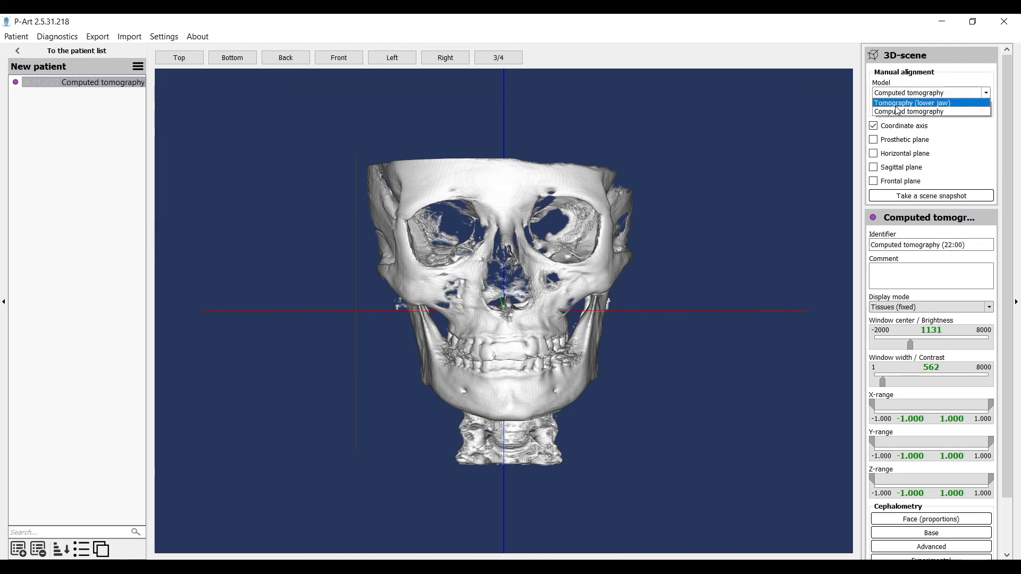
Step: Choose Computed tomography as the alignment model and start moving it along its axes
left_click(907, 112)
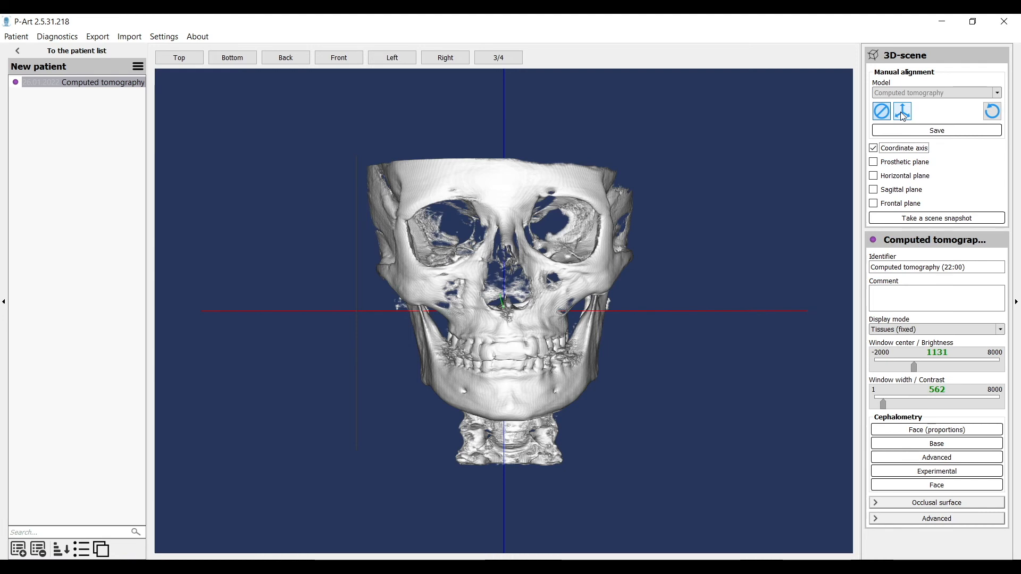
left_click(903, 110)
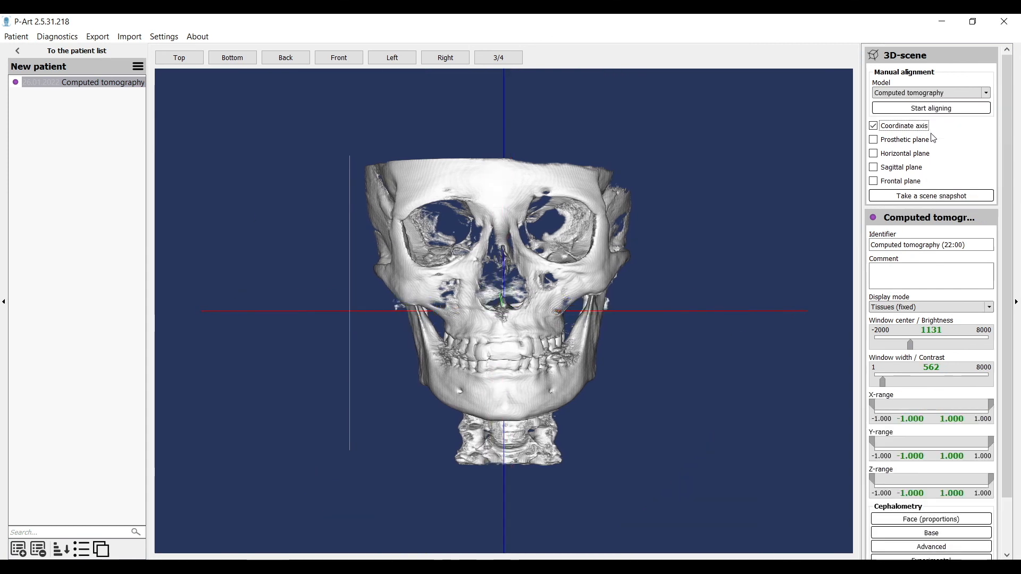
mouse_move(753, 416)
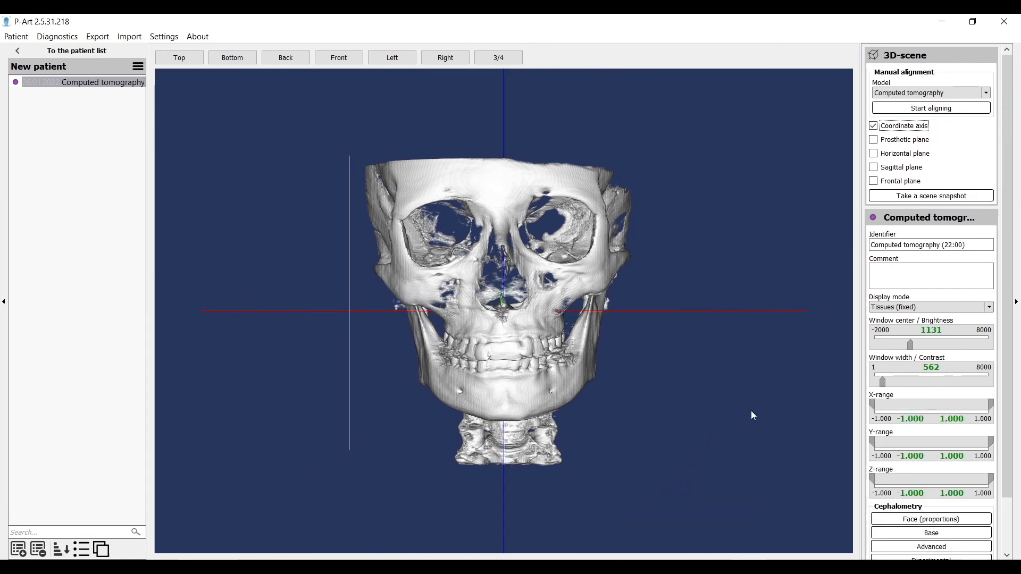